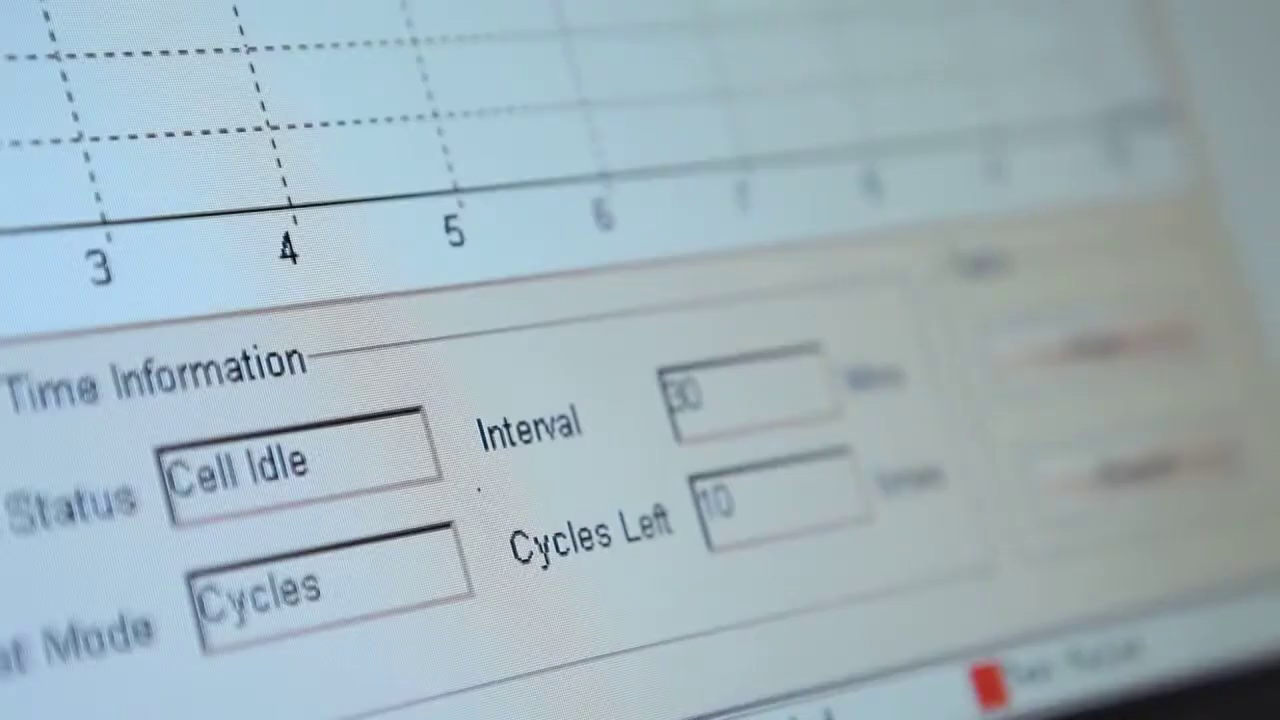
# Step: Show the Administrators group's user account list via Tool > User Management
pyautogui.click(1116, 480)
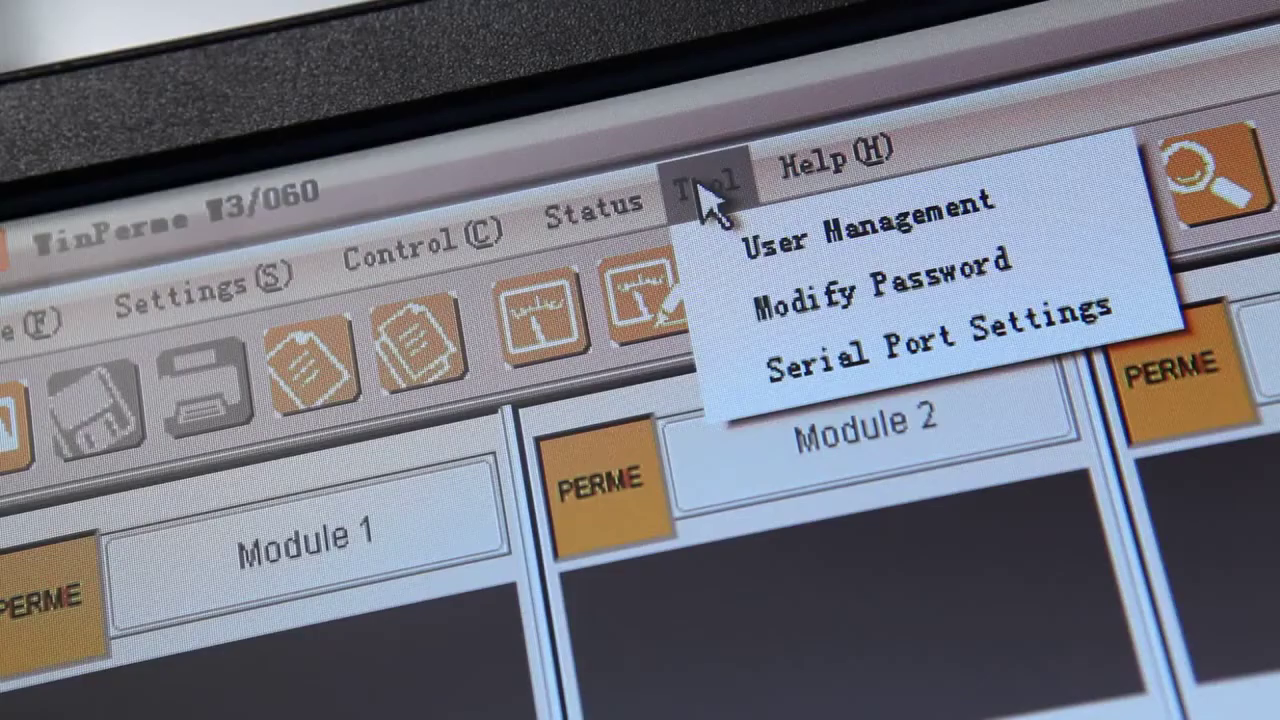
pyautogui.click(852, 224)
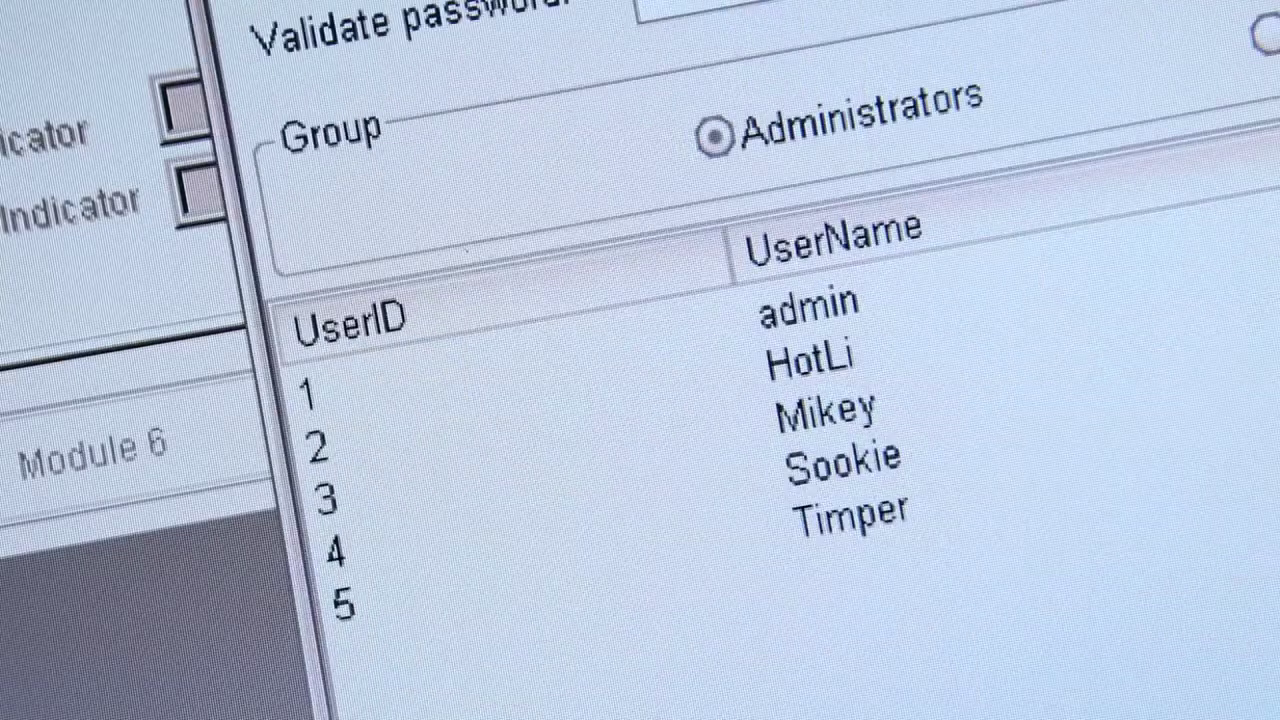
pyautogui.click(824, 424)
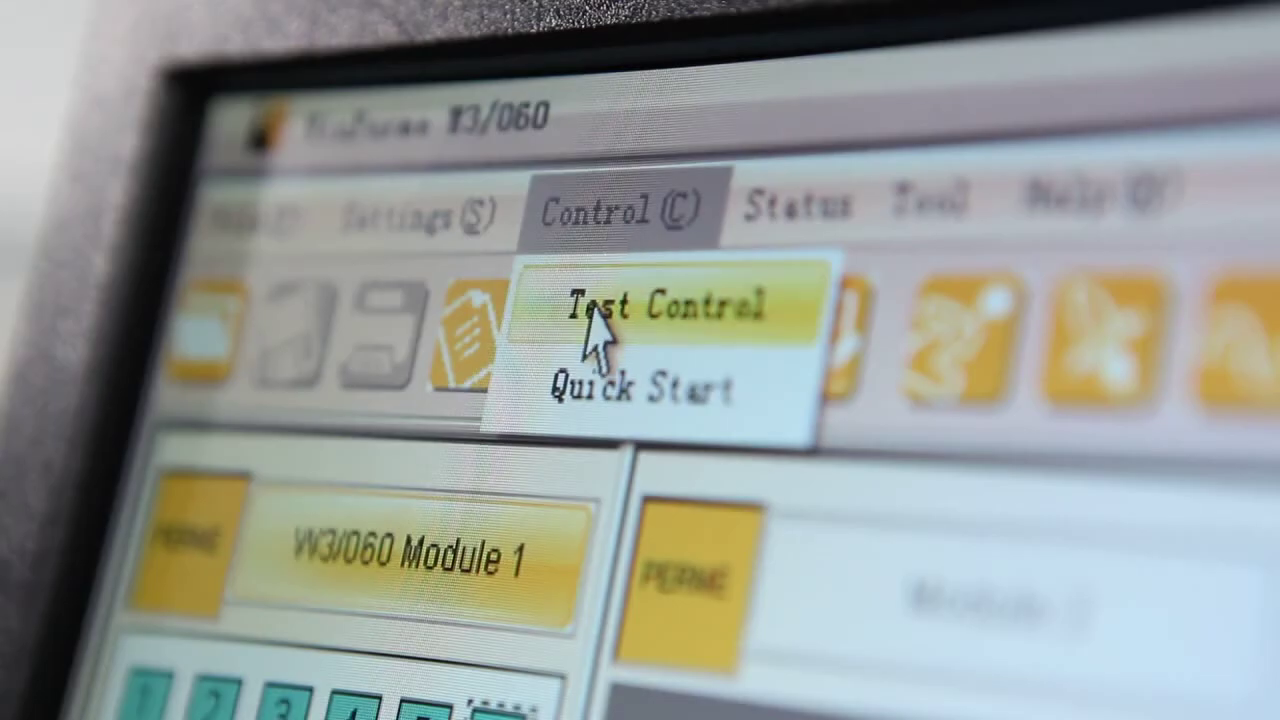
# Step: Bring up Test Control for Module 1 showing the specimen thickness parameters
pyautogui.click(630, 320)
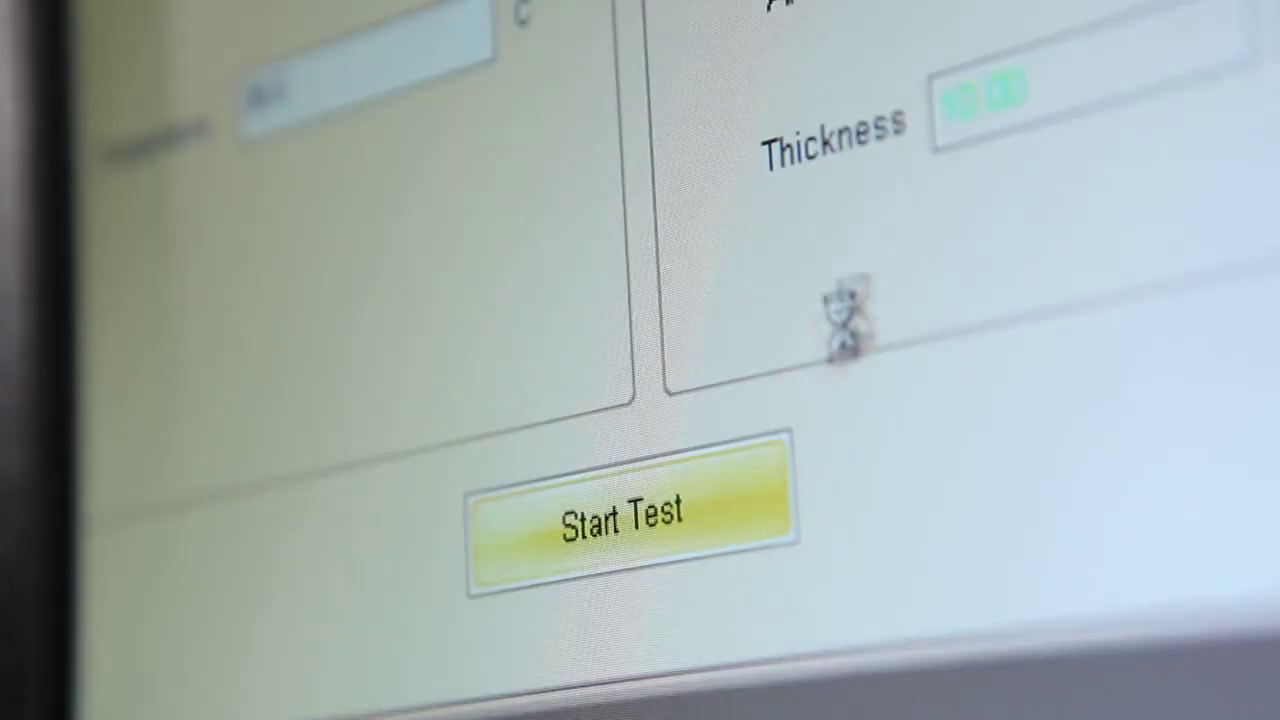